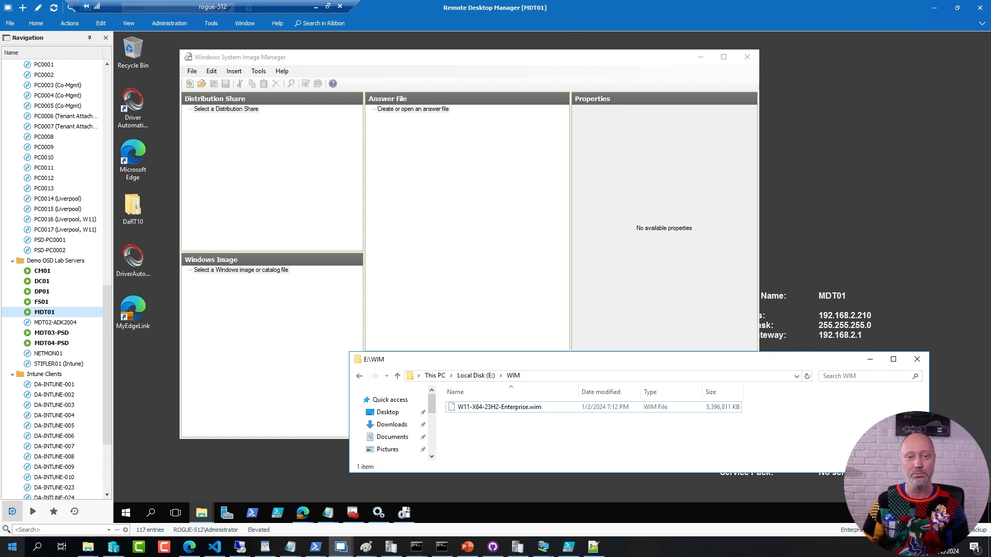
{"action": "mouse_move", "coordinate": [393, 183]}
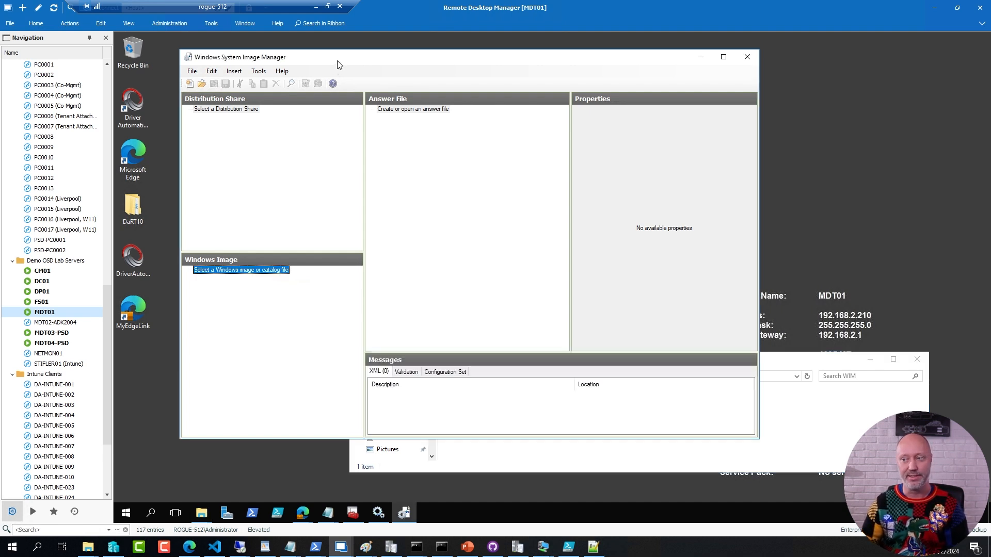
Load the Windows 11 Enterprise WIM as the Windows image and create its catalog file.
{"action": "right_click", "coordinate": [240, 270]}
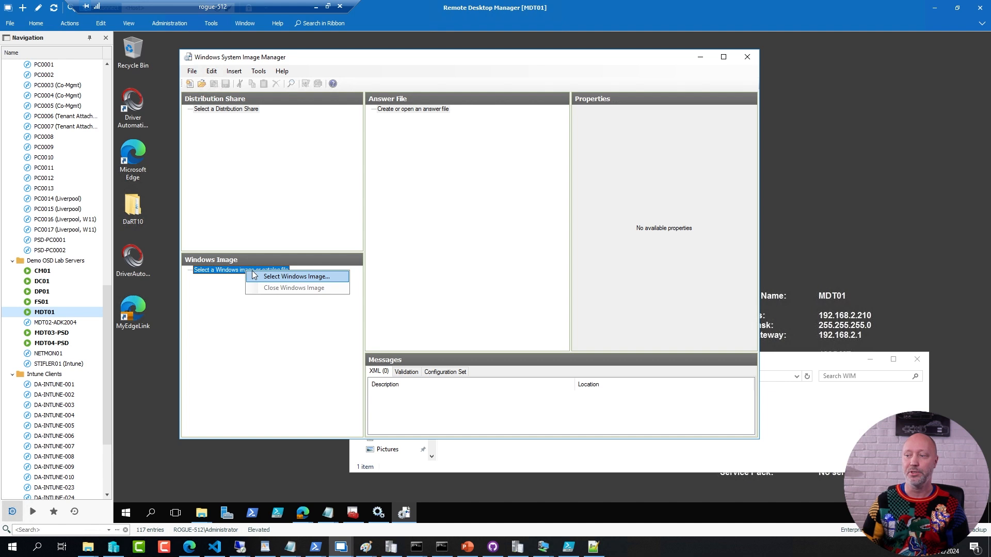
{"action": "left_click", "coordinate": [295, 276]}
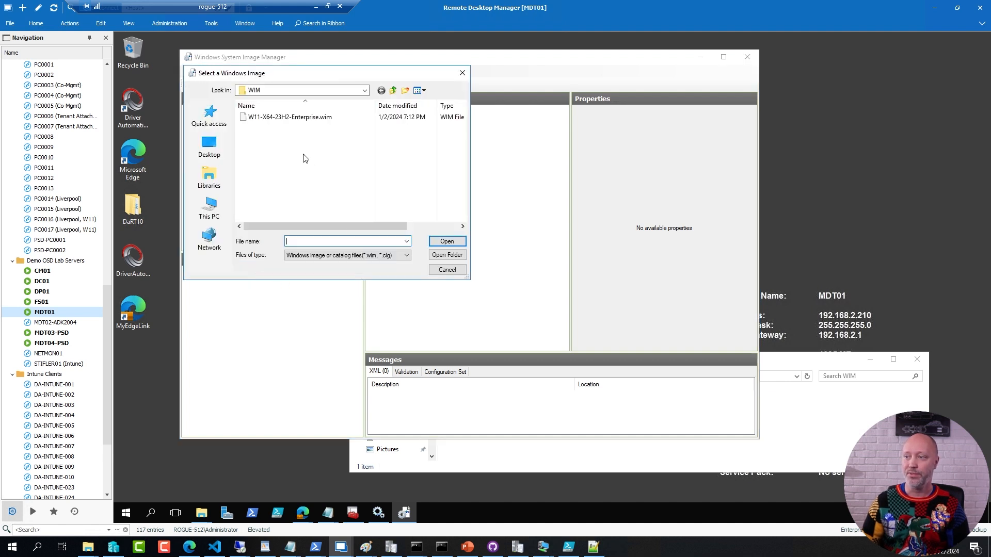
{"action": "left_click", "coordinate": [288, 117]}
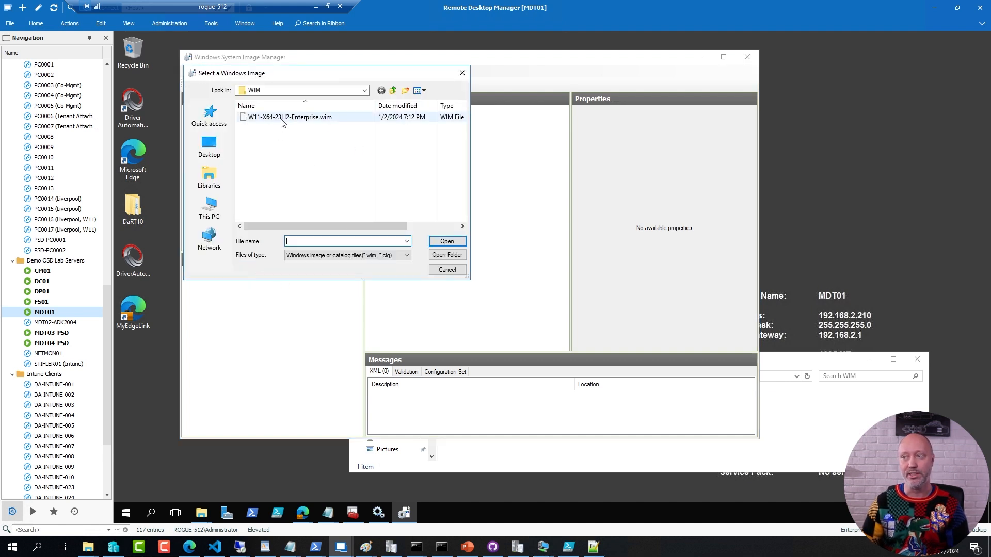
{"action": "left_click", "coordinate": [446, 241]}
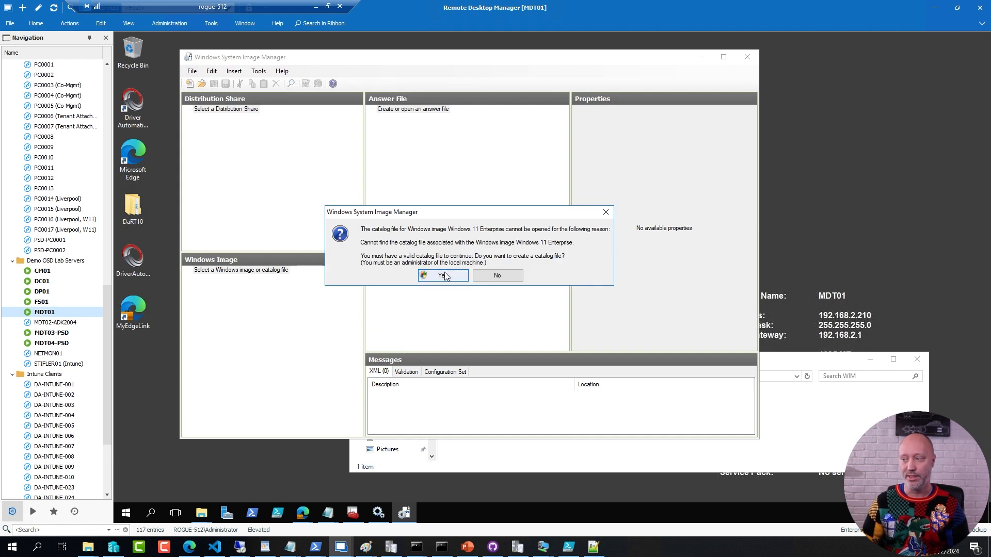
{"action": "left_click", "coordinate": [443, 275]}
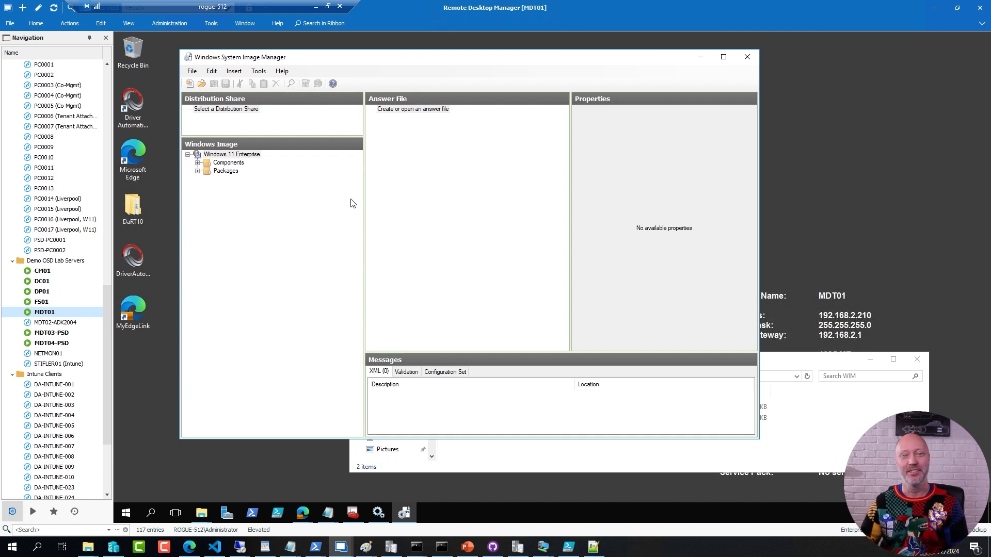
{"action": "mouse_move", "coordinate": [319, 203]}
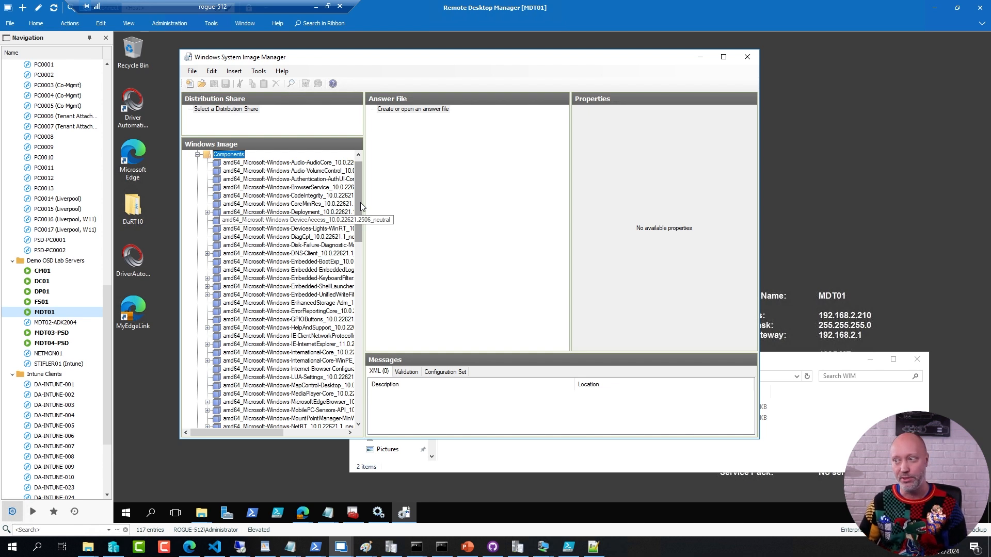
Expand the Microsoft-Windows-Shell-Setup component and select its OOBE settings.
{"action": "scroll", "scroll_direction": "down", "scroll_amount": 3}
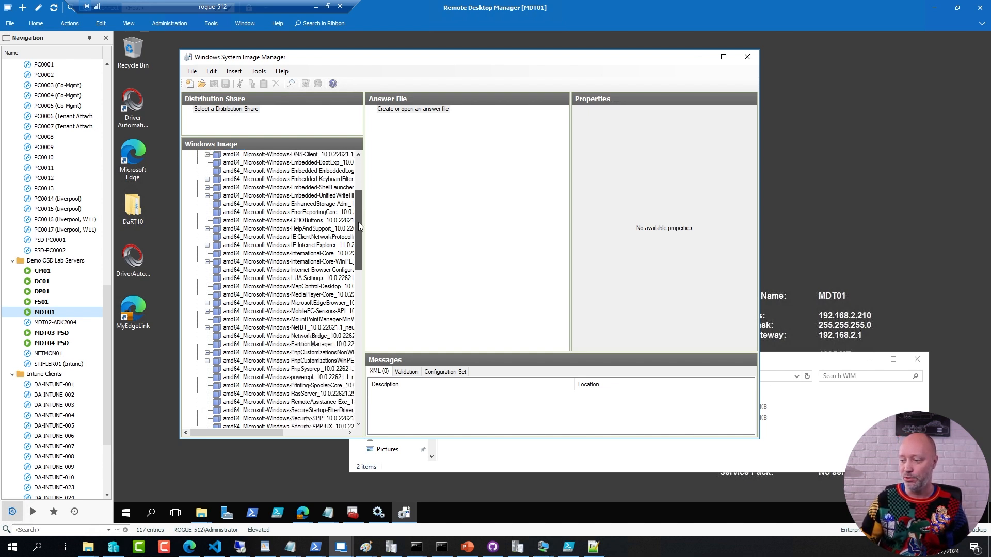
{"action": "scroll", "scroll_direction": "down", "scroll_amount": 3}
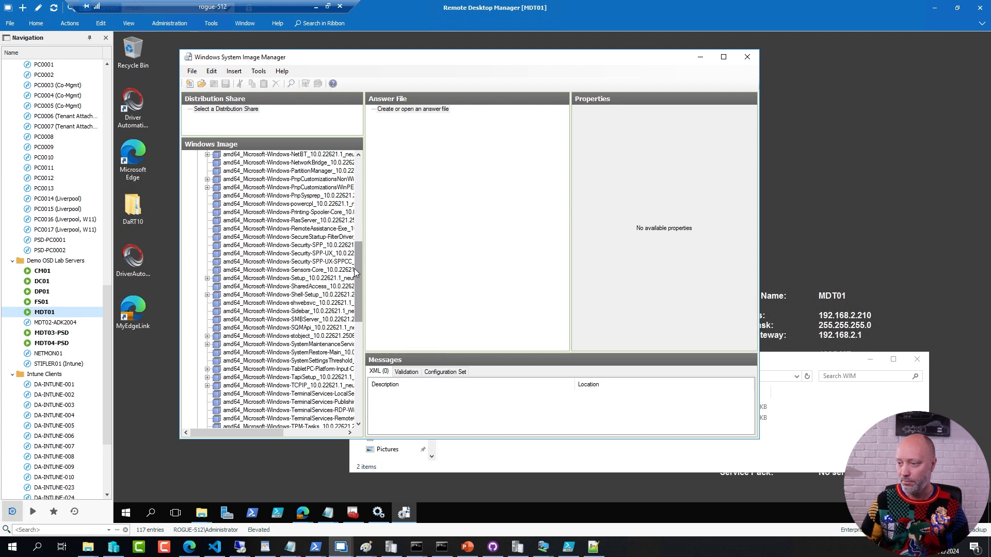
{"action": "left_click", "coordinate": [288, 295]}
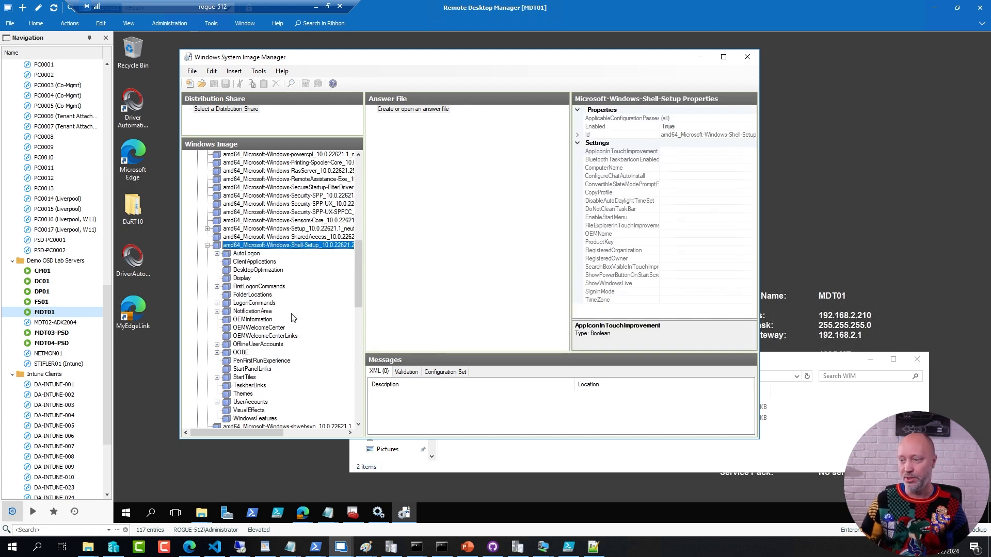
{"action": "left_click", "coordinate": [242, 352]}
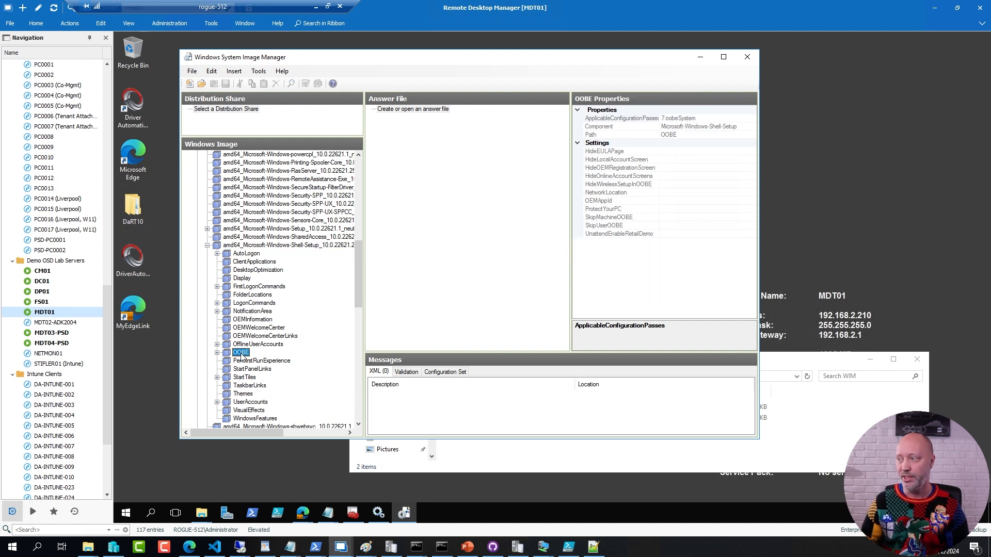
{"action": "mouse_move", "coordinate": [674, 211]}
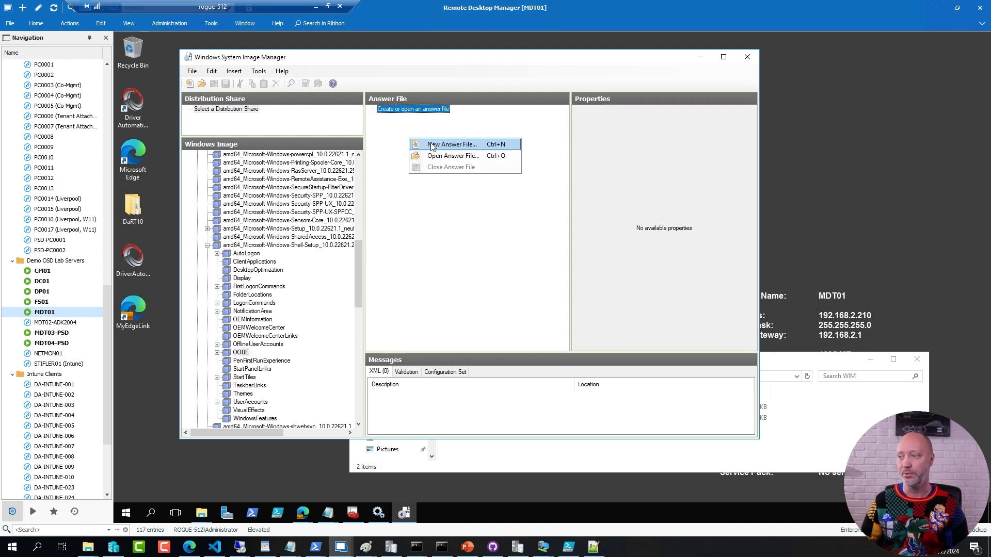
Start a new answer file and add Shell-Setup OOBE to Pass 7 oobeSystem.
{"action": "left_click", "coordinate": [453, 144]}
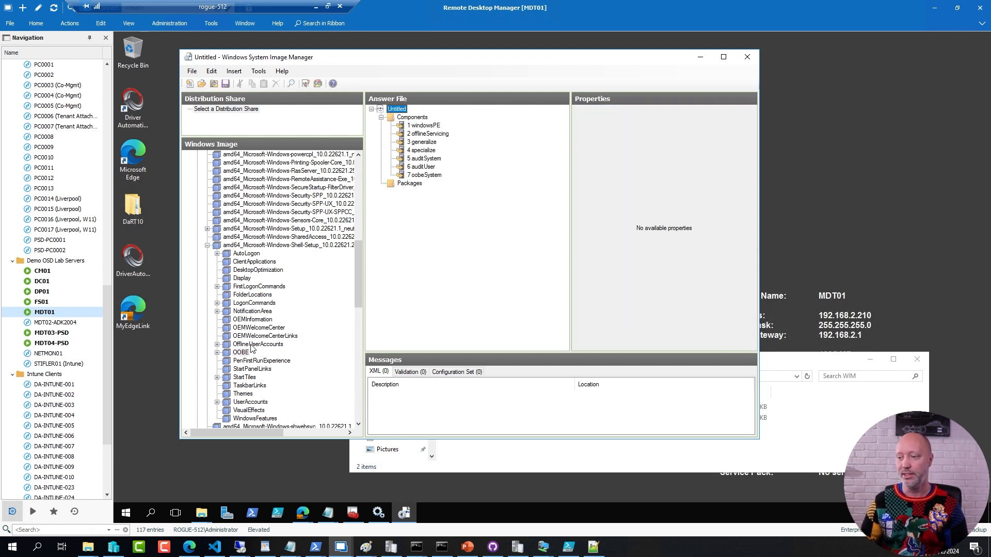
{"action": "right_click", "coordinate": [240, 352]}
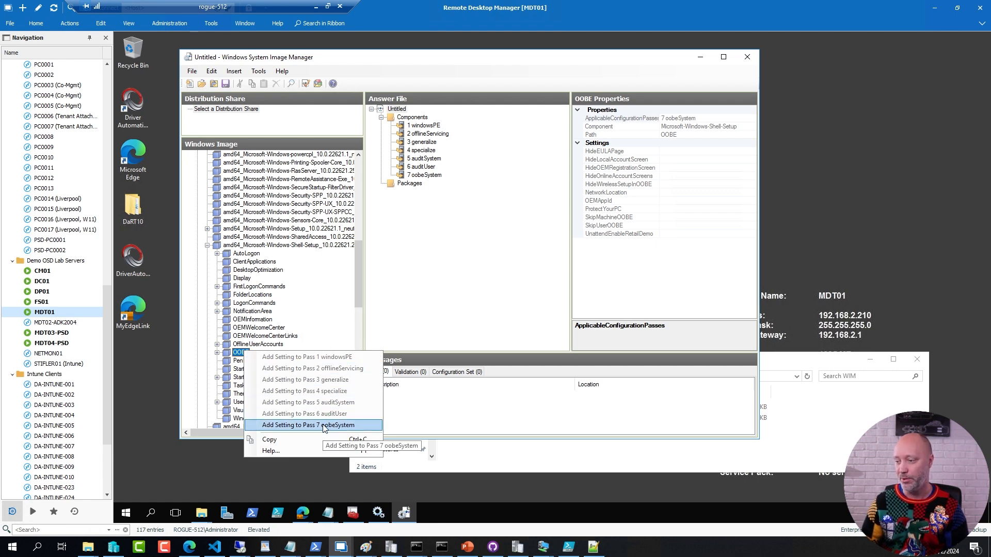
{"action": "left_click", "coordinate": [310, 425]}
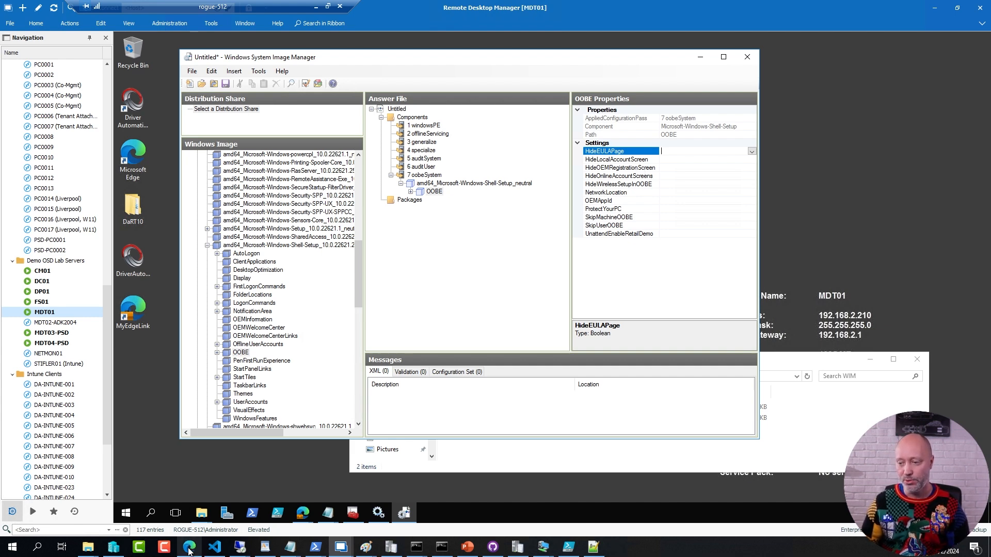
{"action": "left_click", "coordinate": [189, 547]}
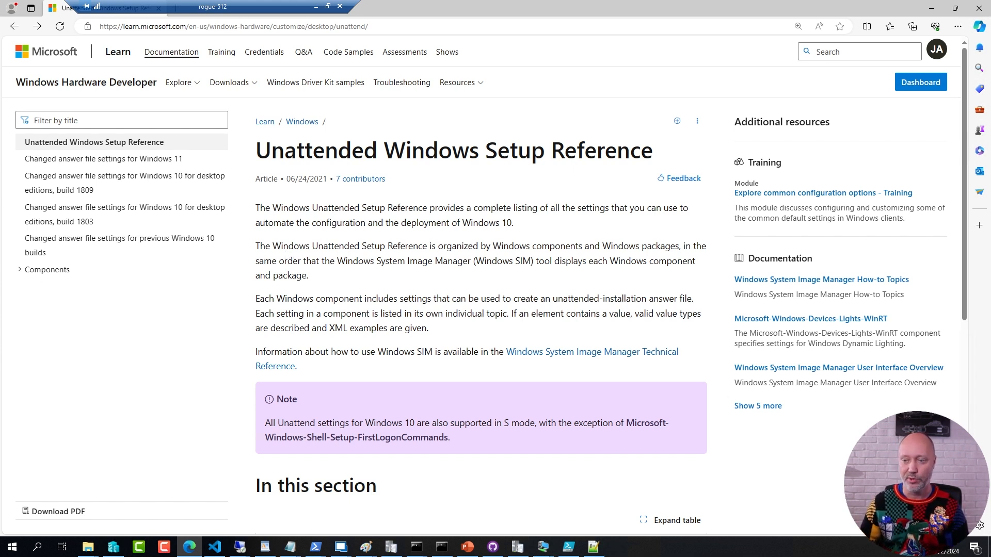
Open the Microsoft-Windows-Shell-Setup OOBE reference page and scroll to its child elements.
{"action": "left_click", "coordinate": [47, 270]}
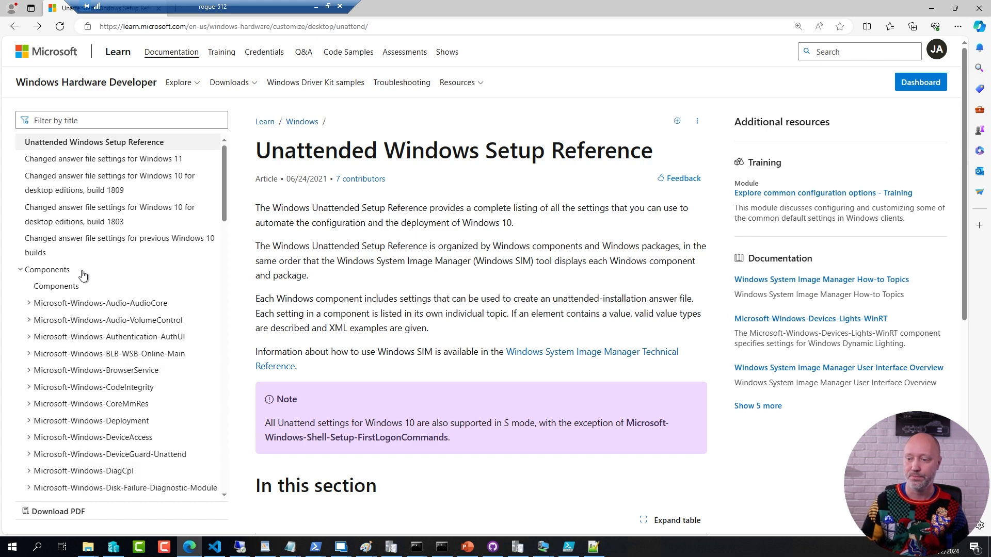
{"action": "scroll", "scroll_direction": "down", "scroll_amount": 3}
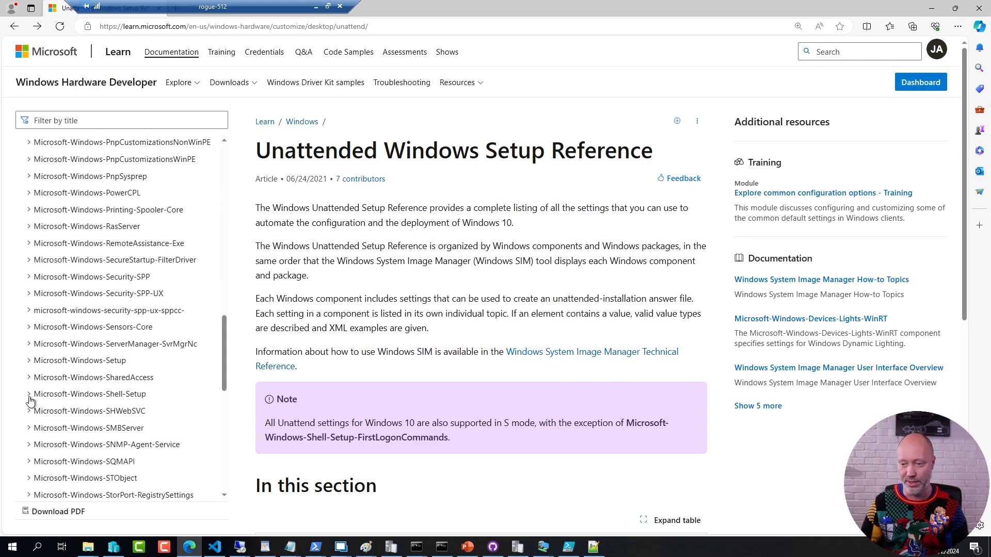
{"action": "left_click", "coordinate": [28, 393]}
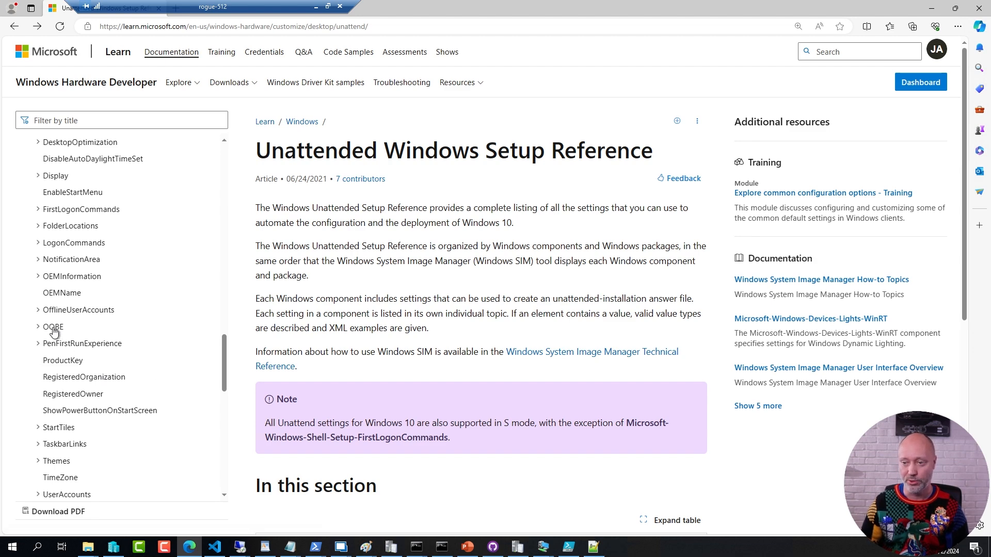
{"action": "left_click", "coordinate": [54, 326]}
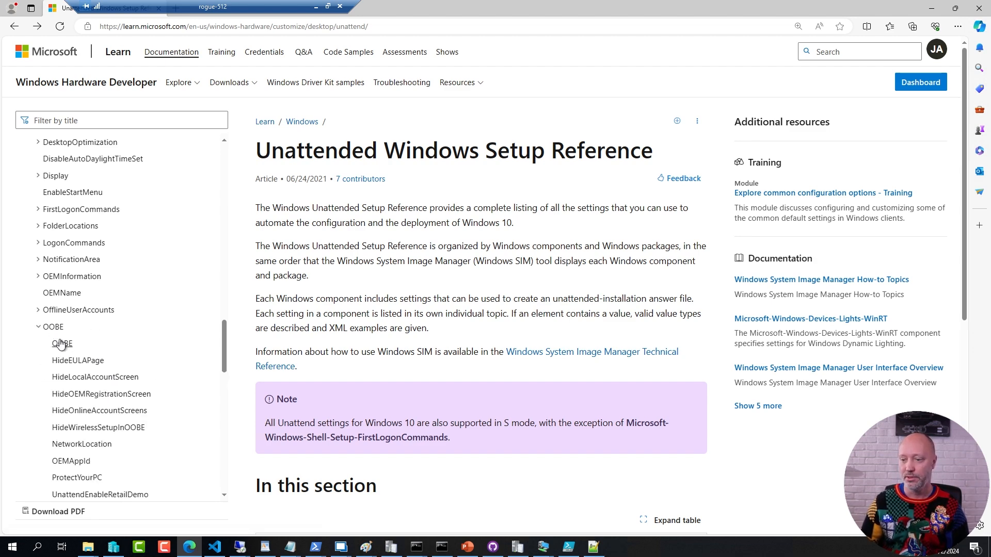
{"action": "left_click", "coordinate": [62, 343]}
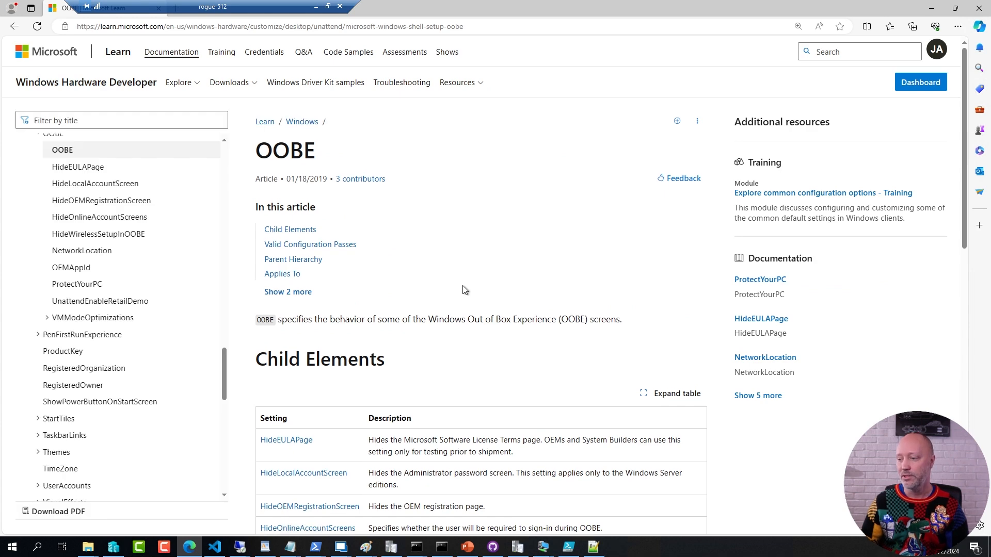
{"action": "scroll", "scroll_direction": "down", "scroll_amount": 3}
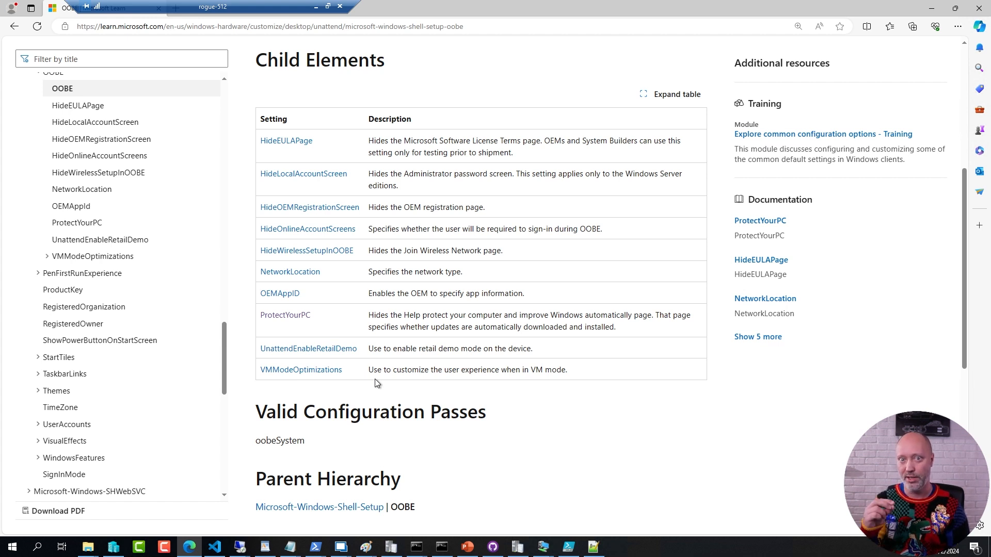
{"action": "mouse_move", "coordinate": [538, 538]}
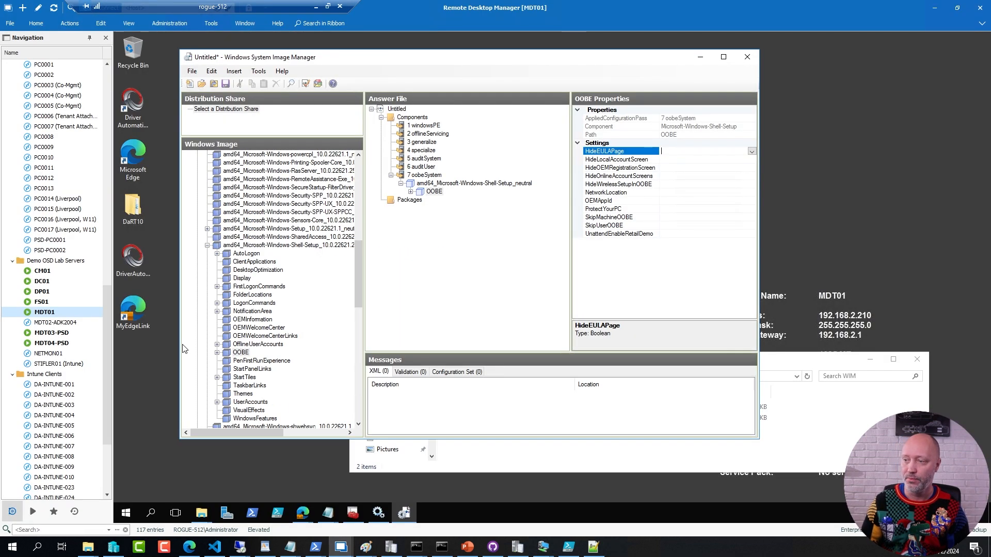
{"action": "left_click", "coordinate": [42, 271]}
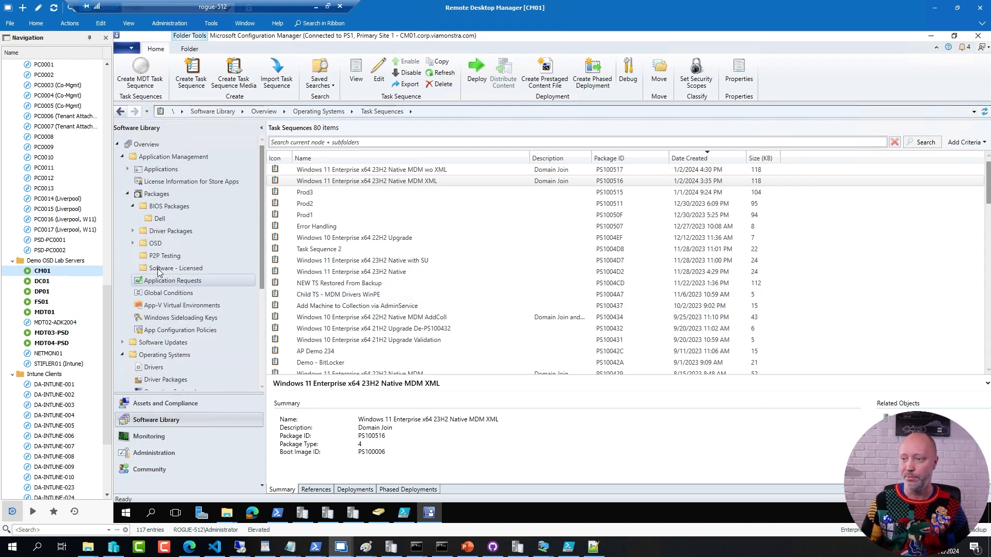
Search OSD packages for 'settin' and open the Windows 11 x64 Settings source folder.
{"action": "left_click", "coordinate": [154, 242]}
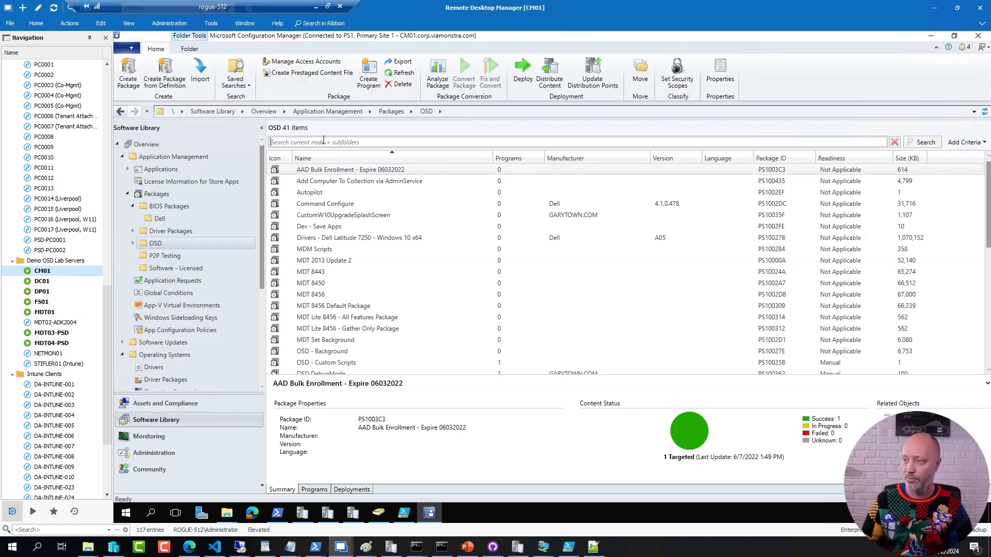
{"action": "type", "text": "setting"}
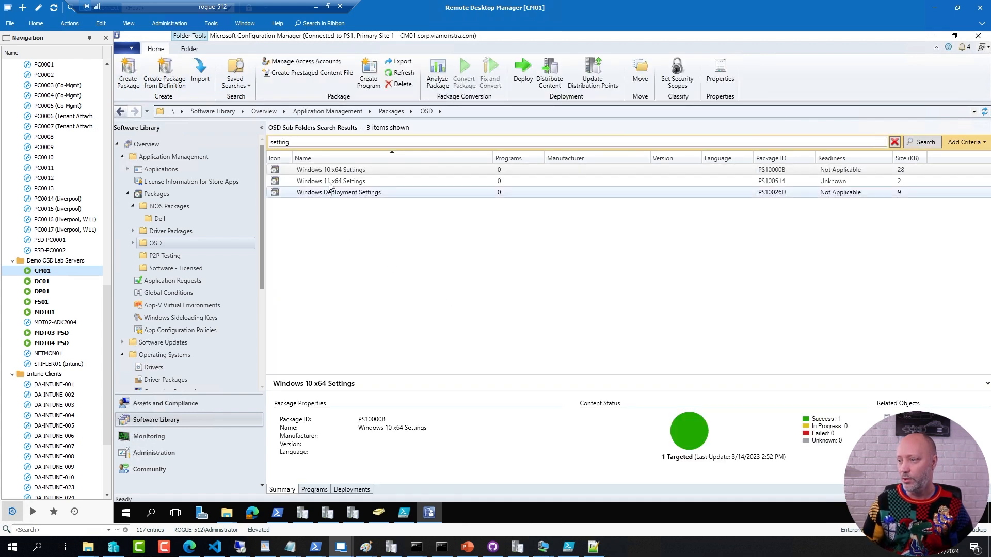
{"action": "right_click", "coordinate": [330, 181]}
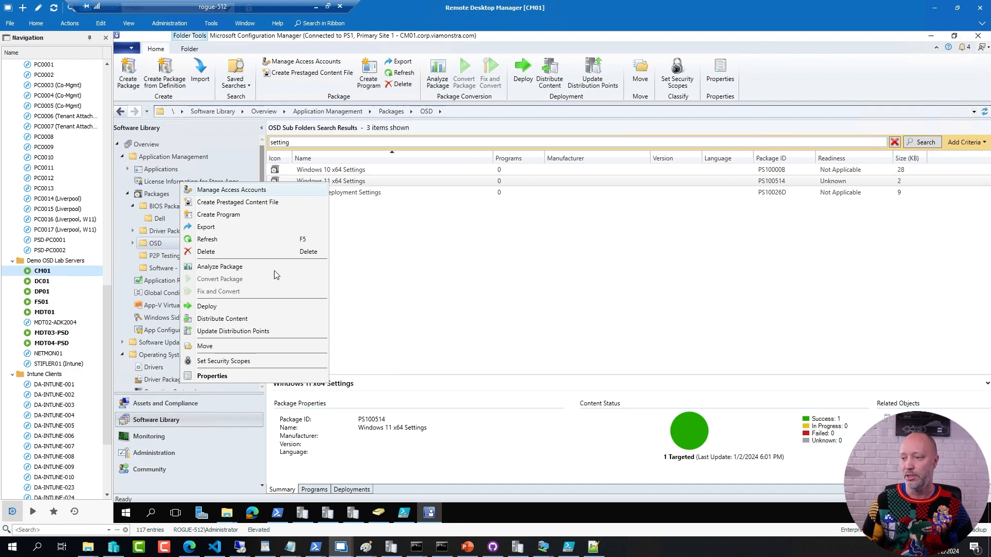
{"action": "left_click", "coordinate": [207, 239]}
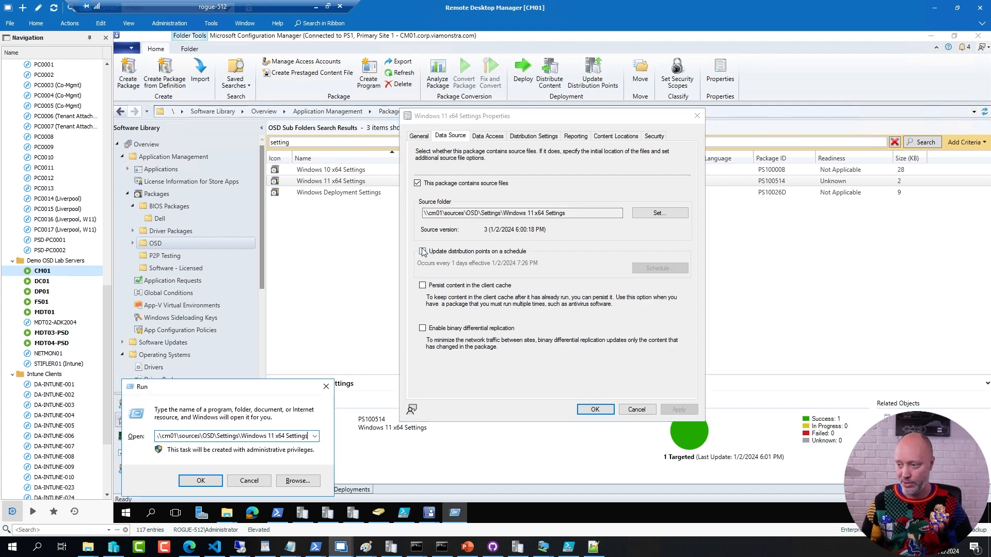
{"action": "left_click", "coordinate": [199, 481]}
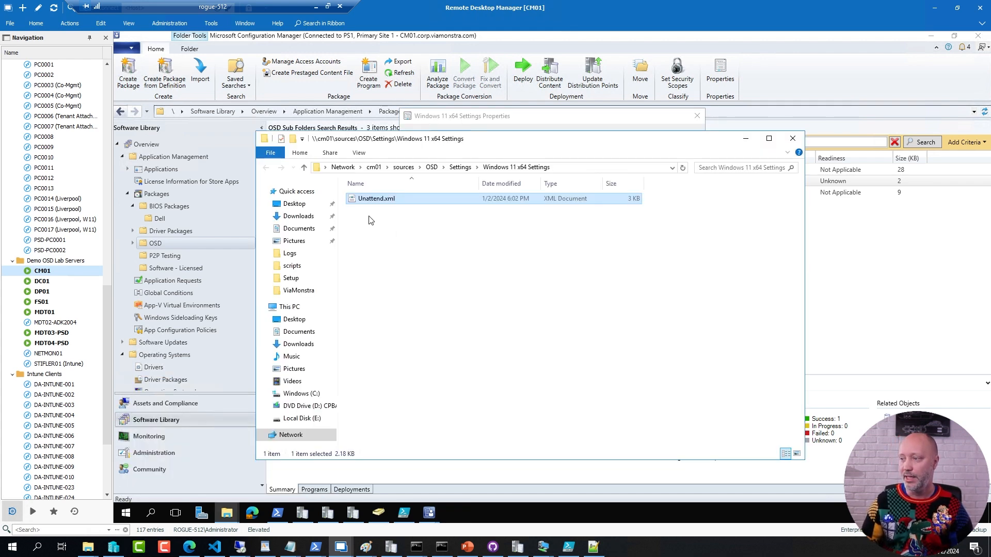
Edit the package's Unattend.xml in Notepad++.
{"action": "right_click", "coordinate": [376, 198]}
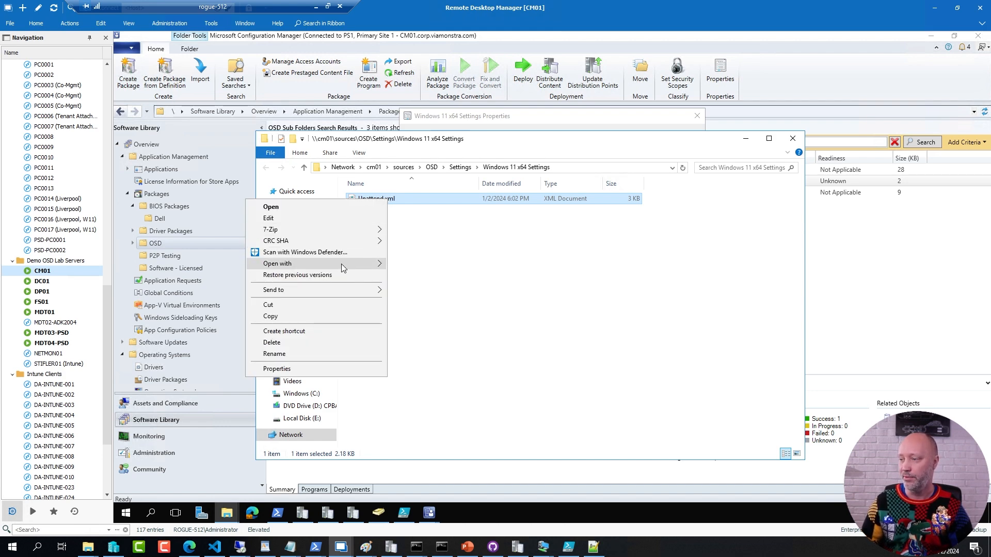
{"action": "left_click", "coordinate": [419, 309]}
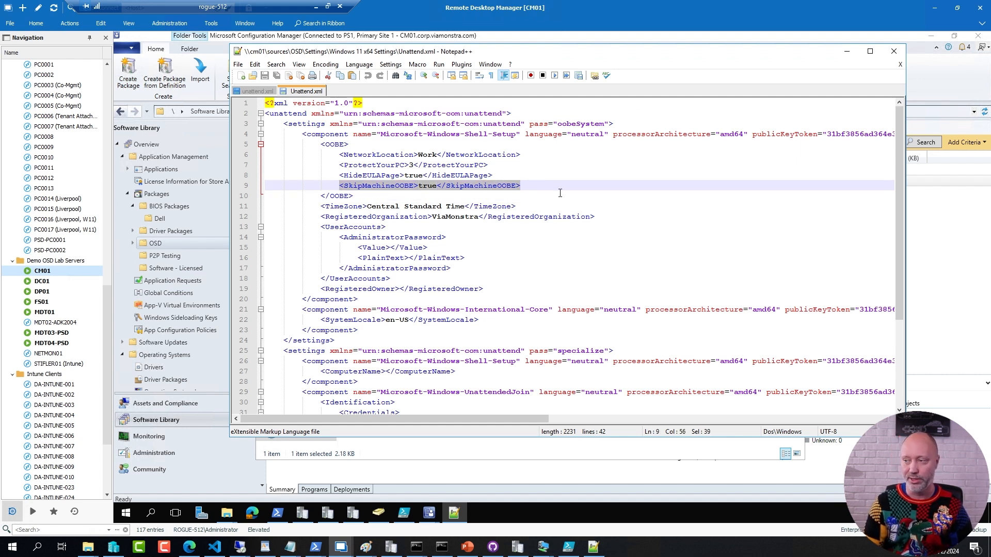
{"action": "left_click", "coordinate": [251, 75]}
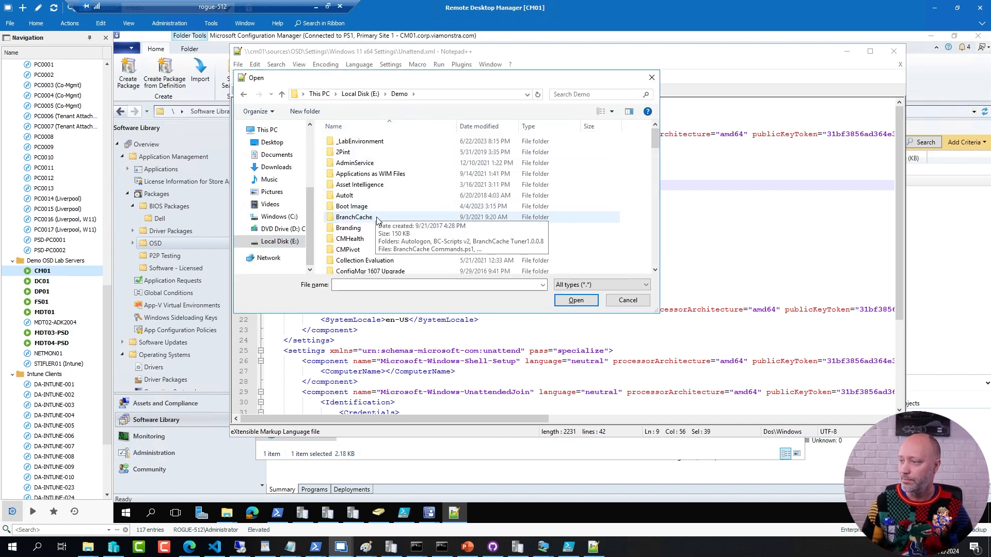
Open unattend.xml from E:\Demo\Unattend Files\TEST03 and scroll through it.
{"action": "scroll", "scroll_direction": "down", "scroll_amount": 3}
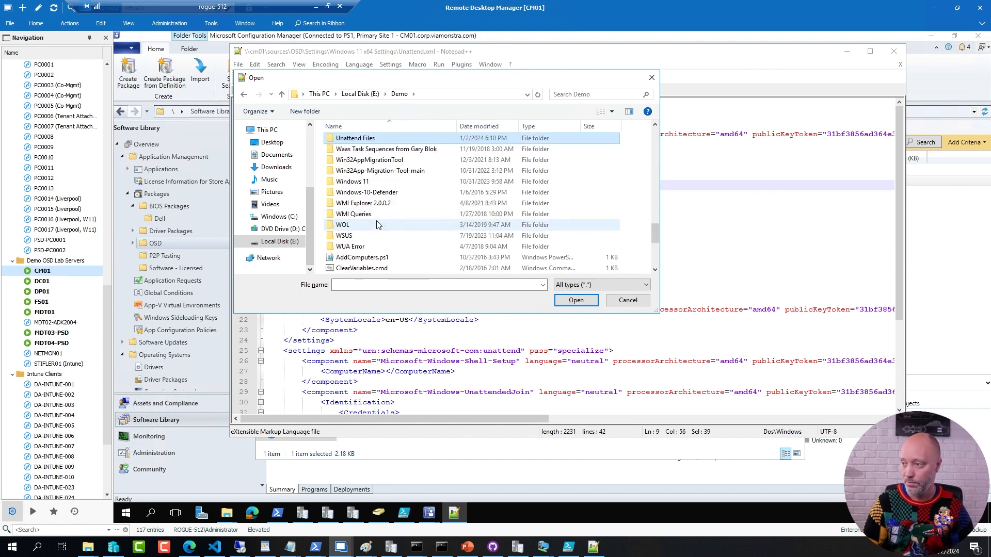
{"action": "double_click", "coordinate": [355, 137]}
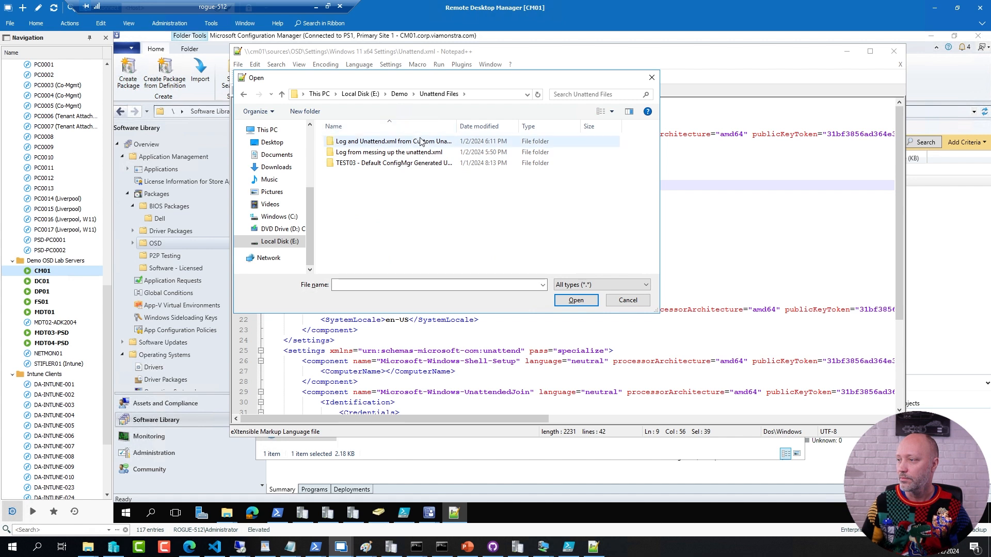
{"action": "double_click", "coordinate": [394, 163]}
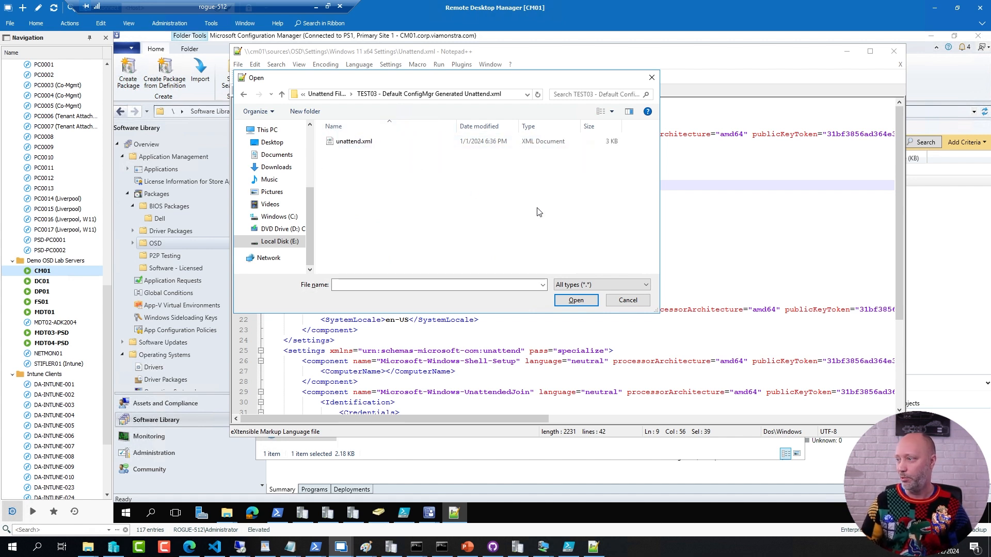
{"action": "left_click", "coordinate": [575, 301]}
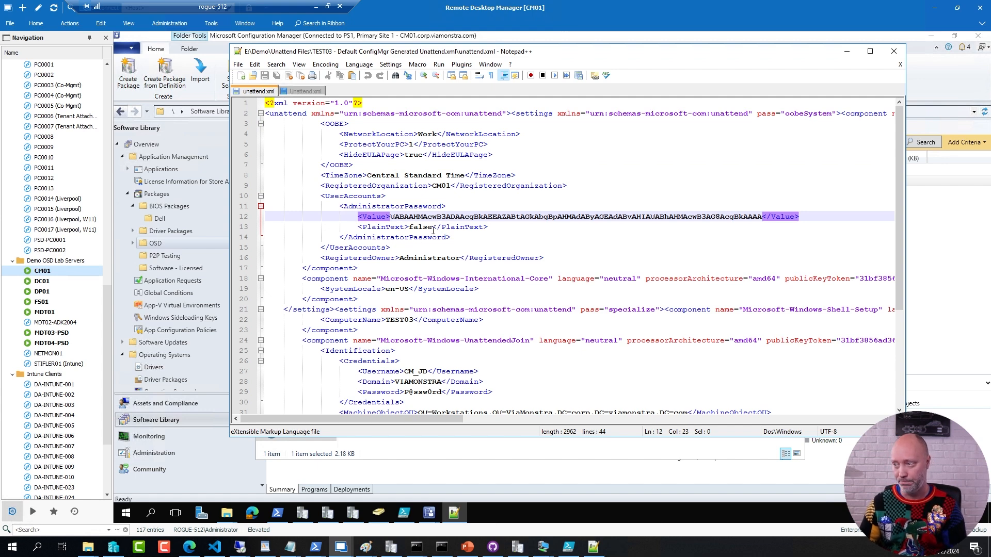
{"action": "scroll", "scroll_direction": "down", "scroll_amount": 3}
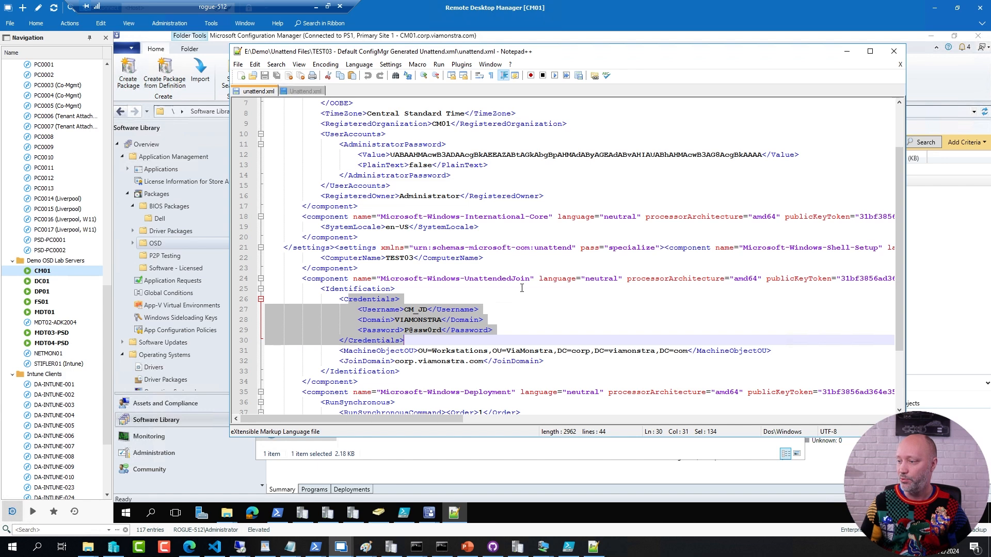
{"action": "scroll", "scroll_direction": "down", "scroll_amount": 3}
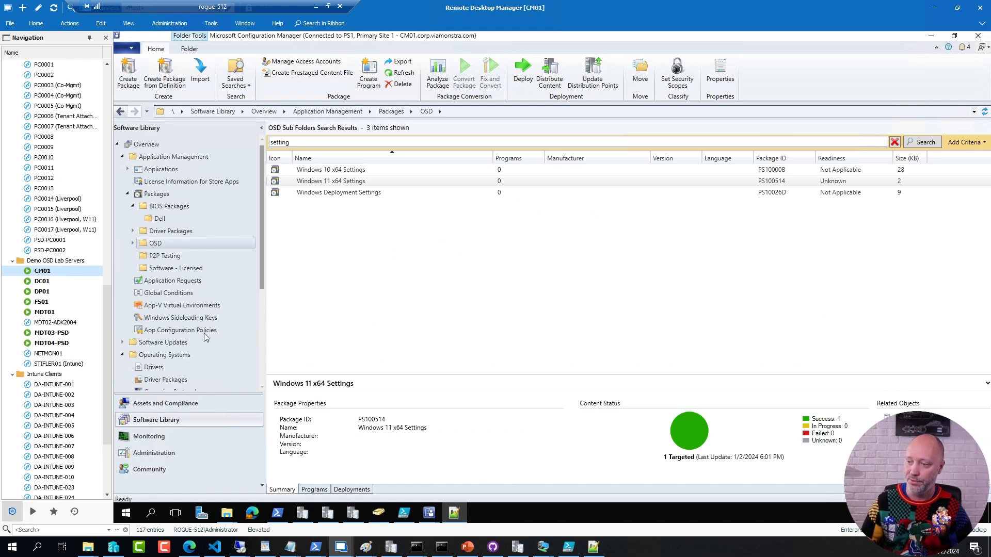
Edit the Native MDM XML task sequence and select its Apply Operating System step.
{"action": "left_click", "coordinate": [166, 298]}
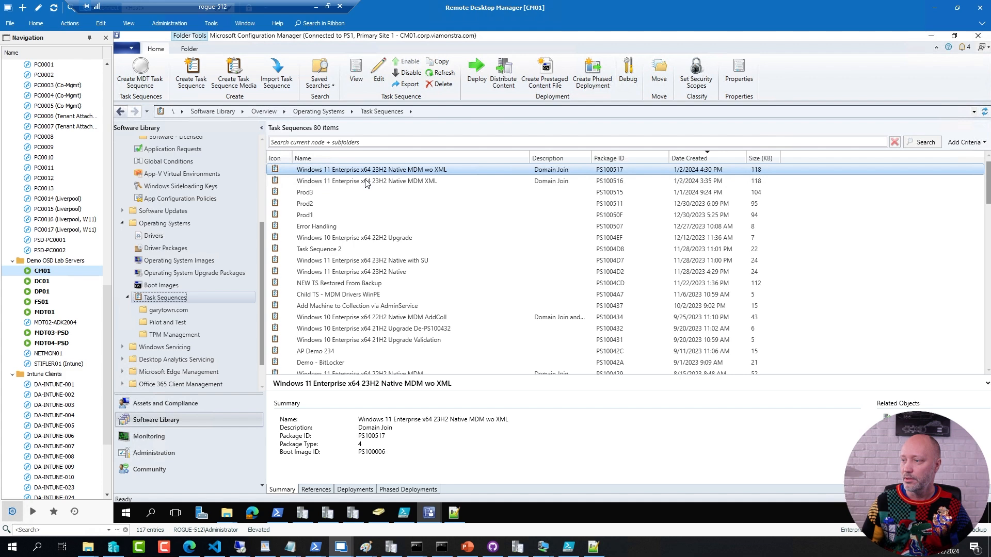
{"action": "right_click", "coordinate": [367, 181]}
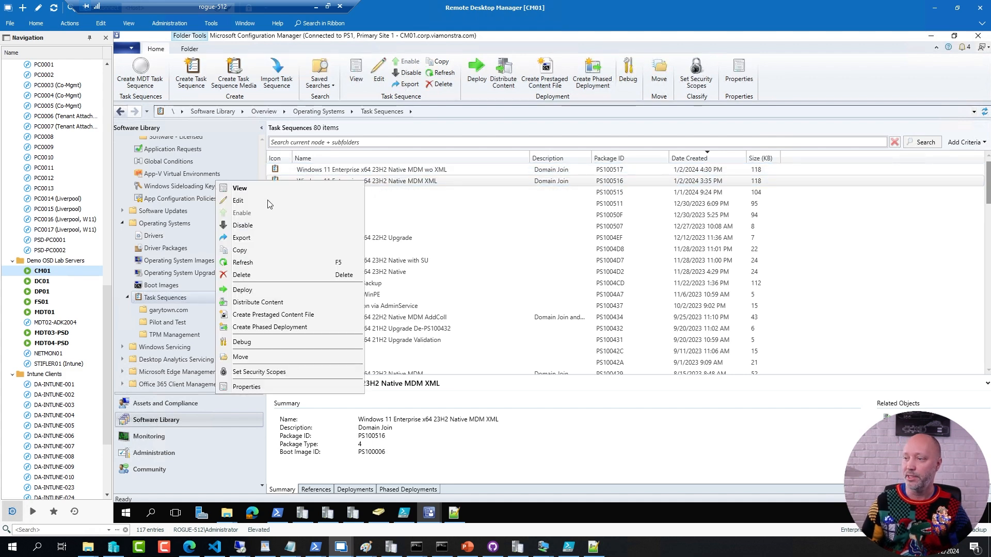
{"action": "left_click", "coordinate": [238, 200]}
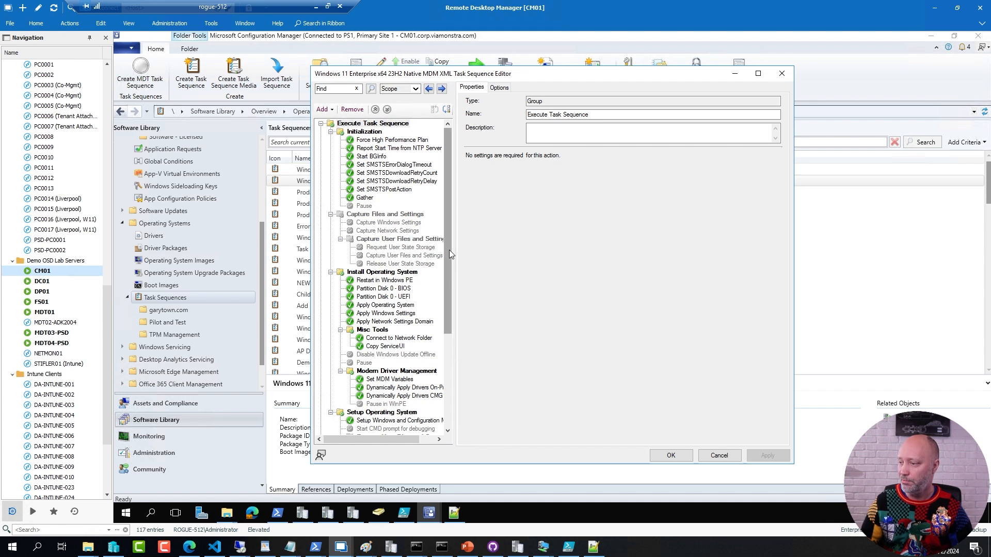
{"action": "scroll", "scroll_direction": "down", "scroll_amount": 3}
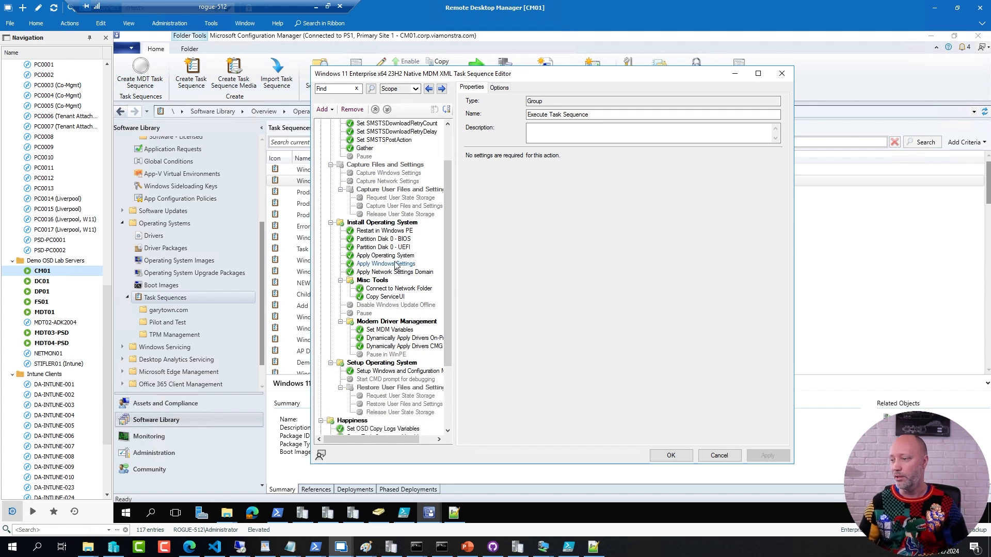
{"action": "left_click", "coordinate": [386, 255]}
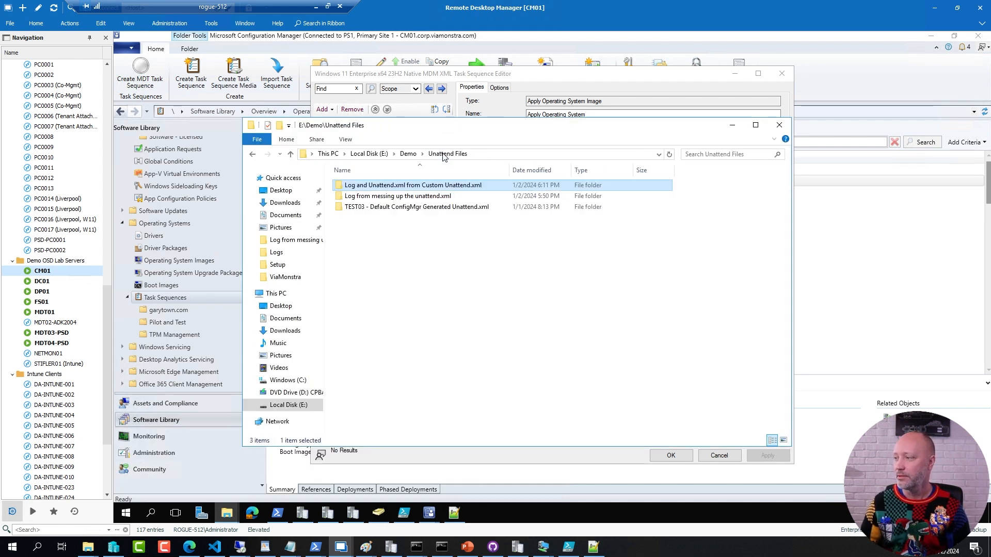
Open smsts.log from the 'Log from messing up the unattend.xml' folder.
{"action": "double_click", "coordinate": [398, 196]}
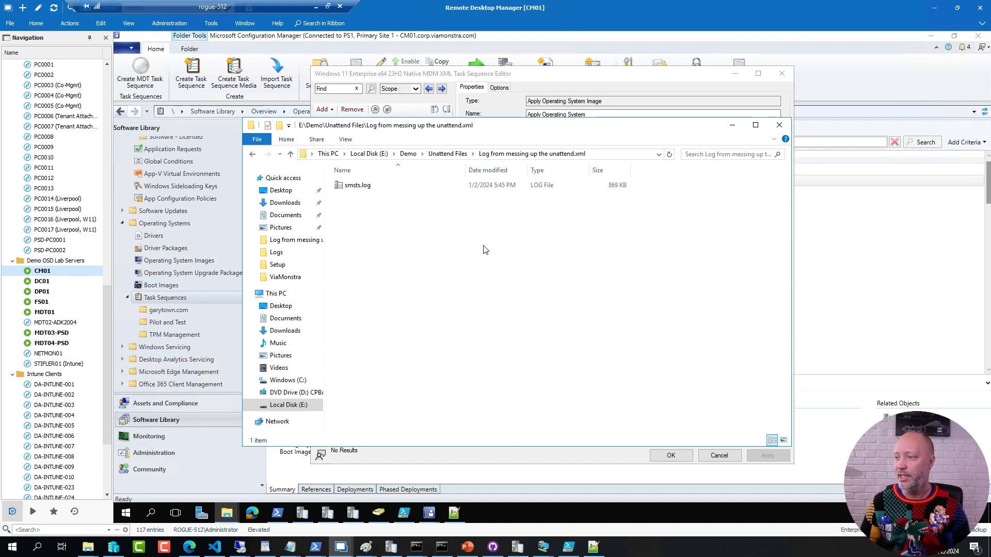
{"action": "mouse_move", "coordinate": [493, 261]}
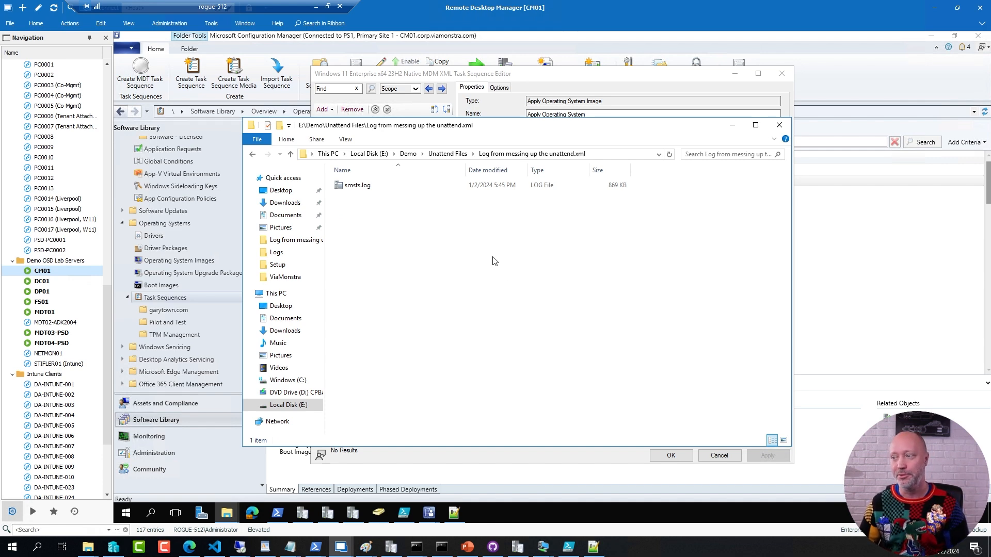
{"action": "double_click", "coordinate": [357, 186]}
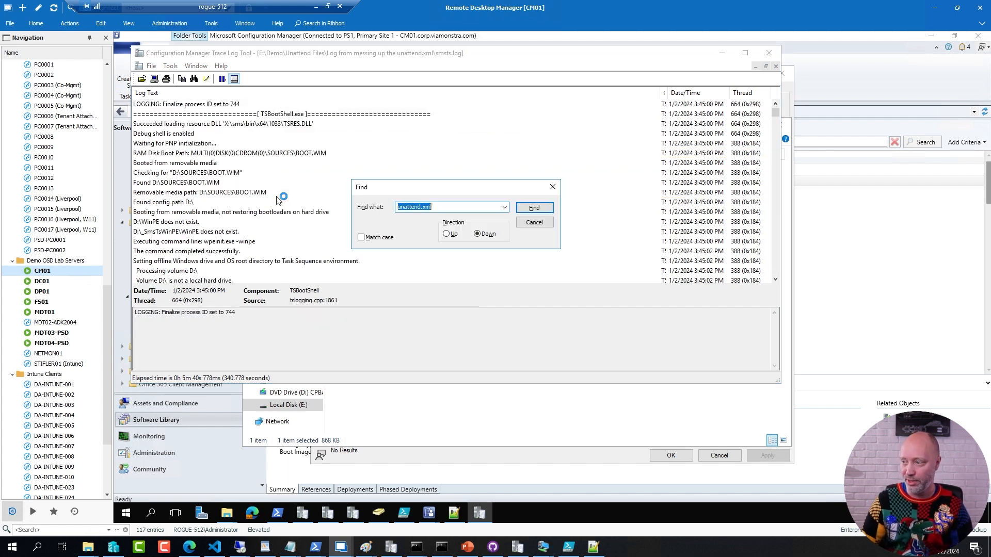
Search the log for unattend.xml and trace package PS100514's Unattend.xml lines.
{"action": "left_click", "coordinate": [533, 208]}
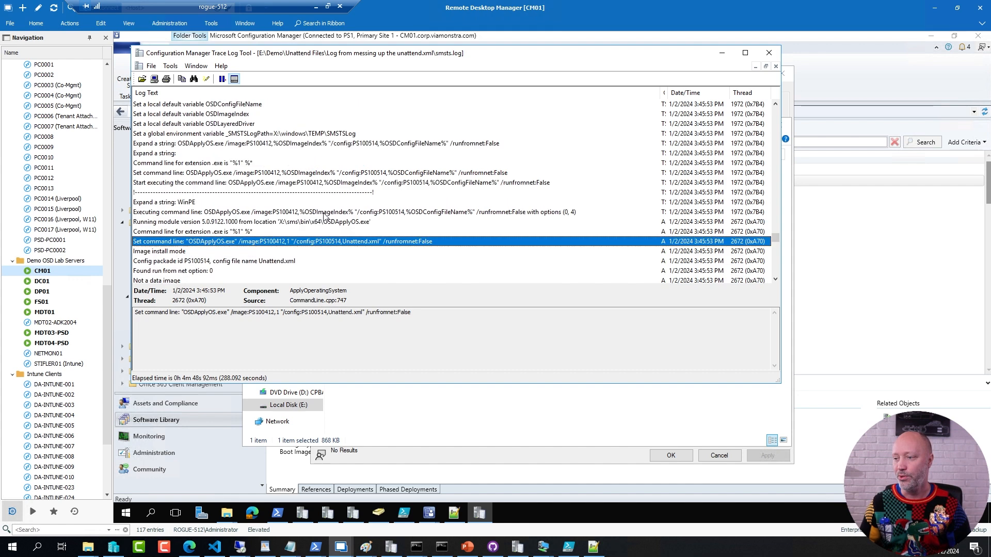
{"action": "scroll", "scroll_direction": "down", "scroll_amount": 3}
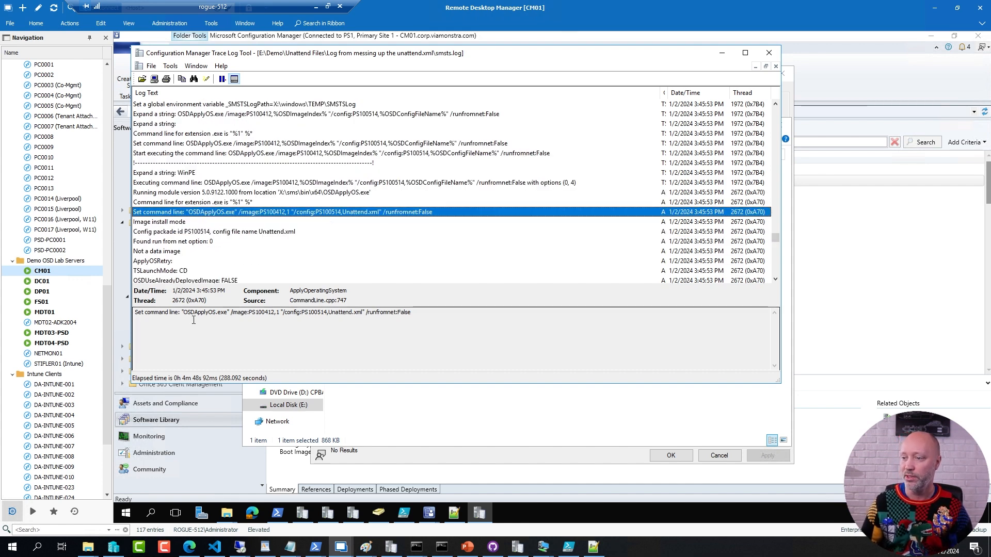
{"action": "double_click", "coordinate": [205, 313]}
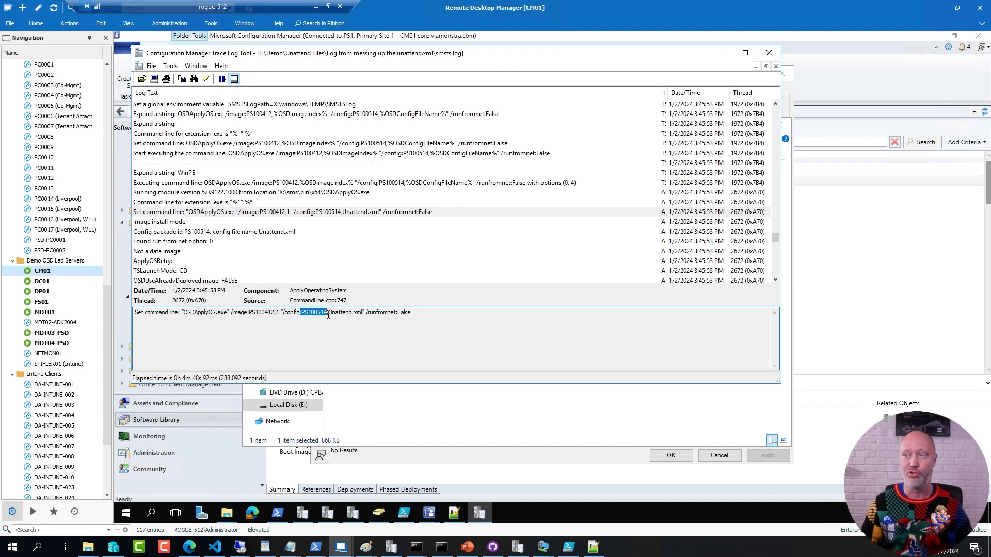
{"action": "left_click", "coordinate": [348, 183]}
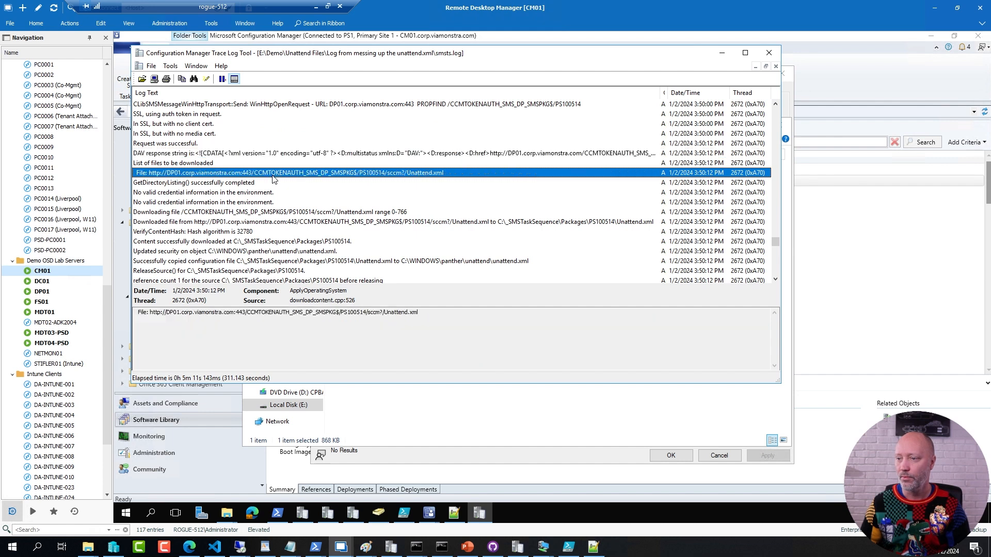
Find the XML parsing error at line 14 of the panther unattend.xml in CMTrace.
{"action": "left_click", "coordinate": [380, 221]}
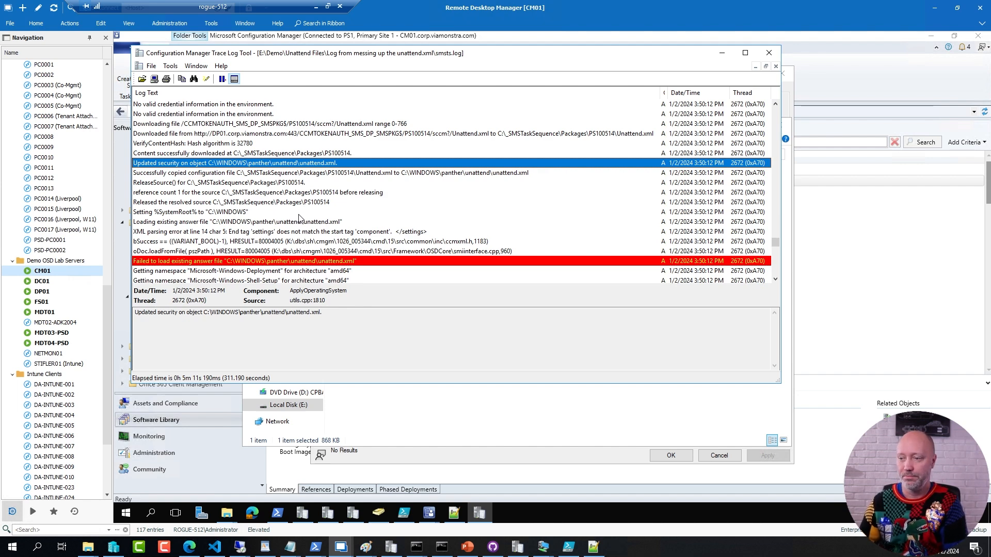
{"action": "left_click", "coordinate": [243, 260]}
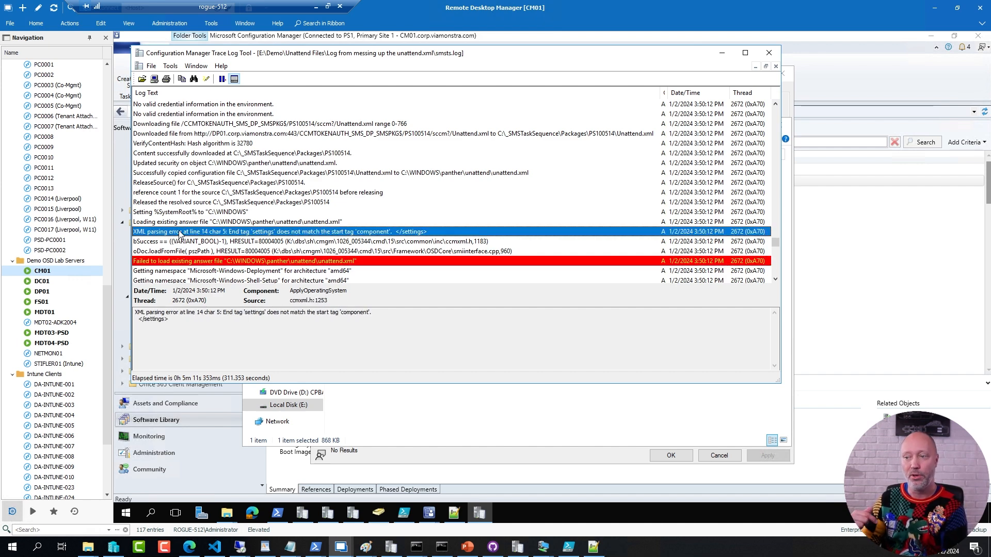
{"action": "mouse_move", "coordinate": [209, 237]}
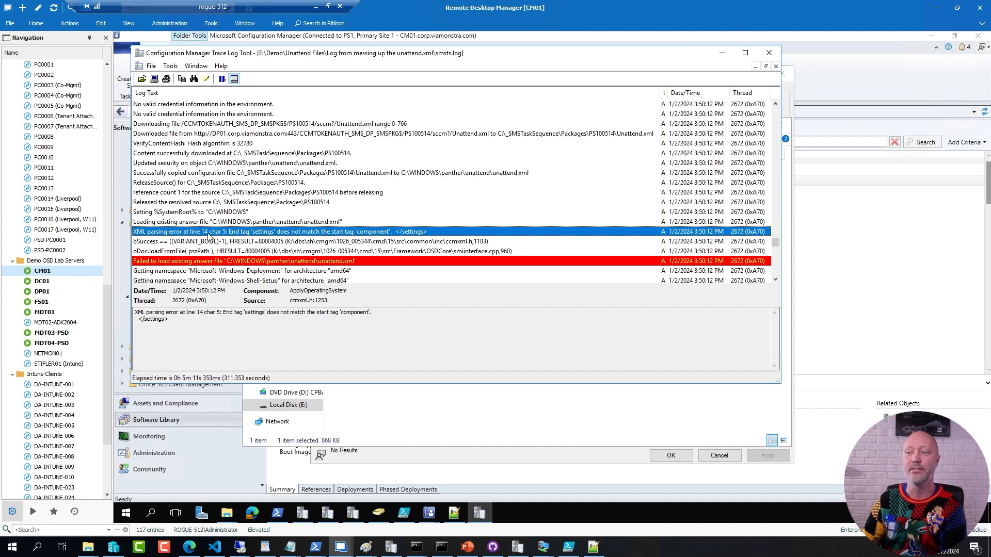
{"action": "mouse_move", "coordinate": [225, 237]}
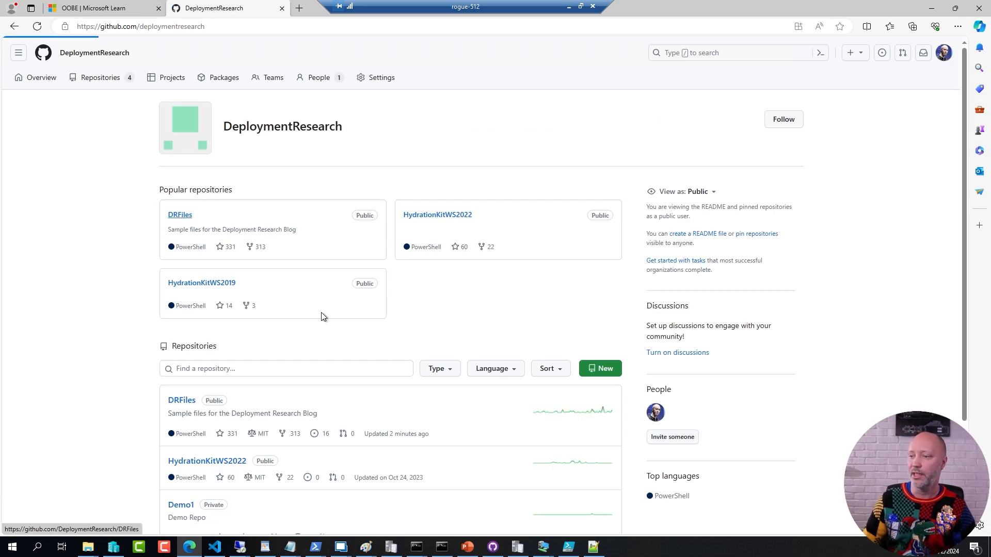
Browse the DRFiles repository to Scripts/ConfigMas 2023/Episode 009 showing Unattend.xml.
{"action": "left_click", "coordinate": [179, 215]}
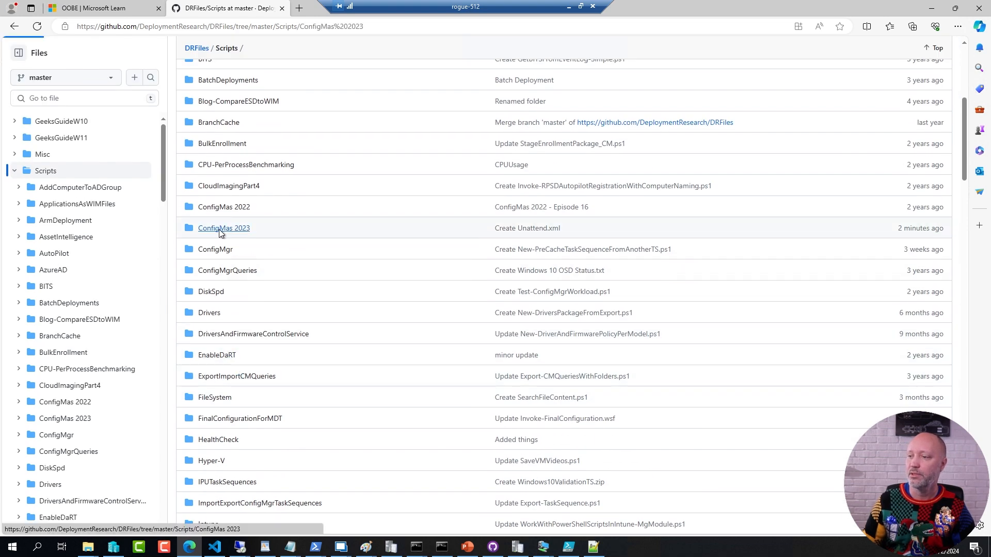
{"action": "left_click", "coordinate": [224, 227]}
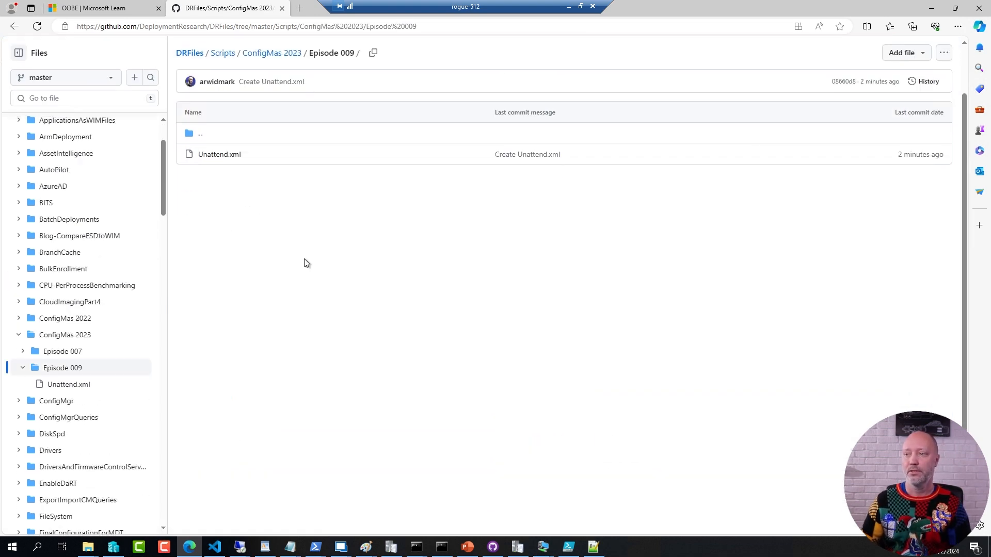